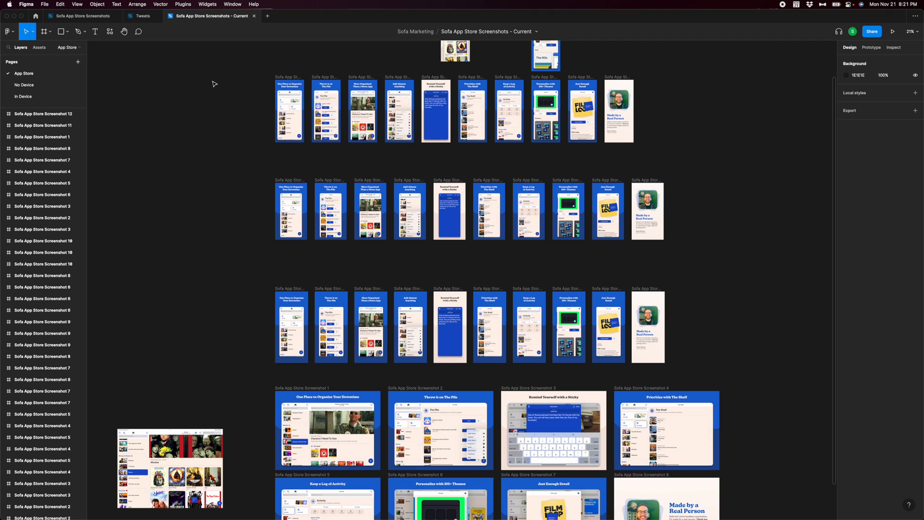
pyautogui.moveTo(223, 98)
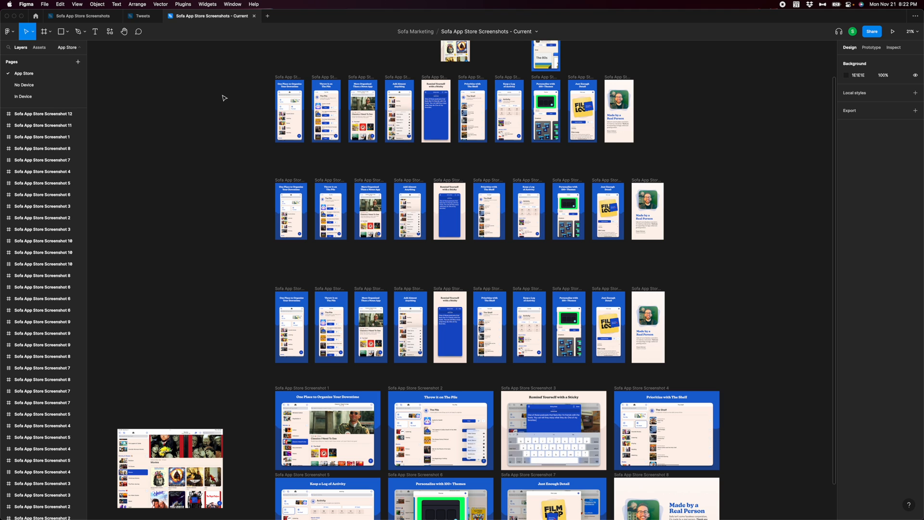
# - Switch to the Tweets file and browse its Shelf, Activity and Layouts feature graphics
pyautogui.scroll(-3)
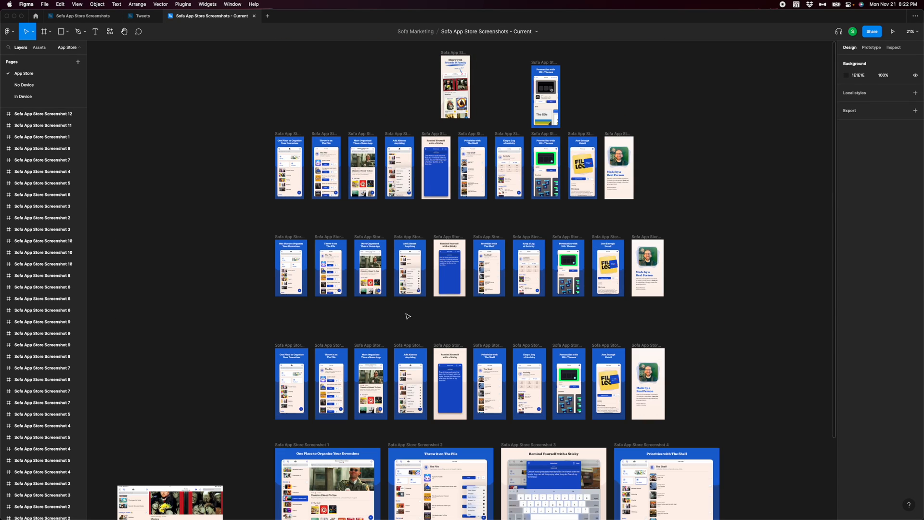
pyautogui.moveTo(355, 264)
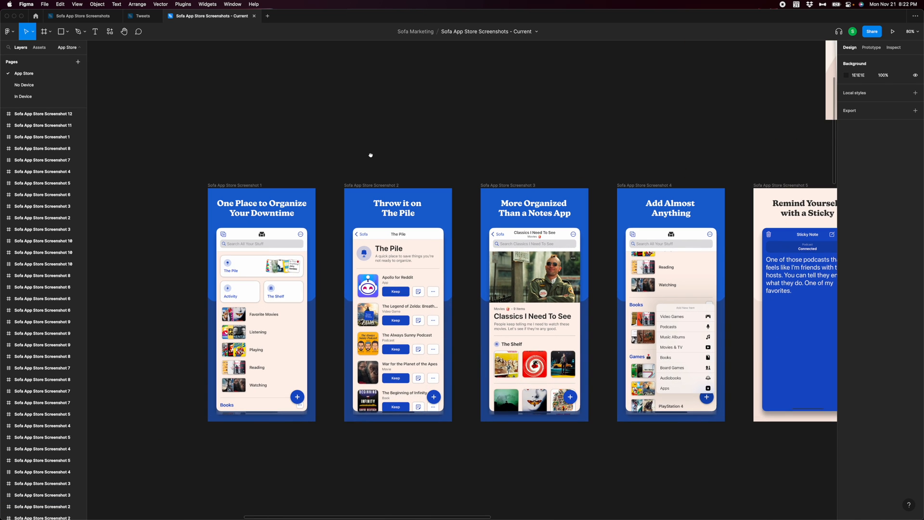
pyautogui.moveTo(371, 157)
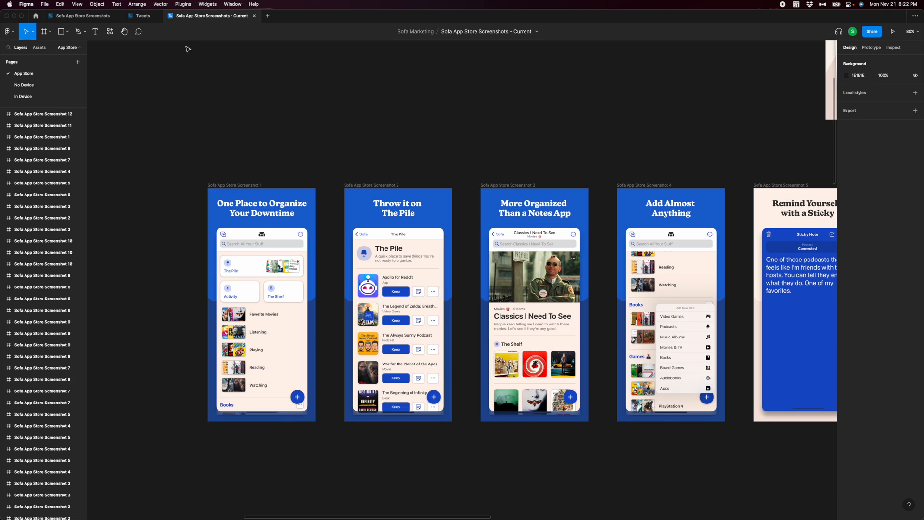
pyautogui.click(140, 17)
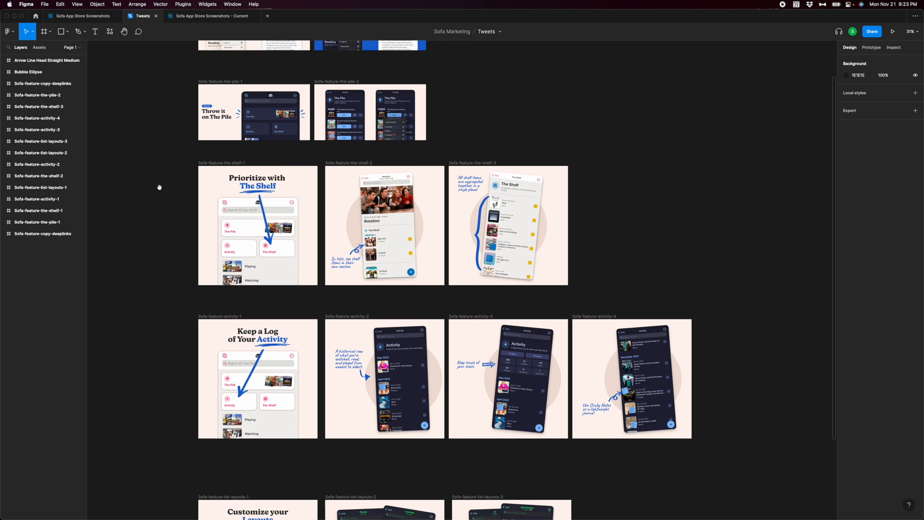
pyautogui.scroll(-3)
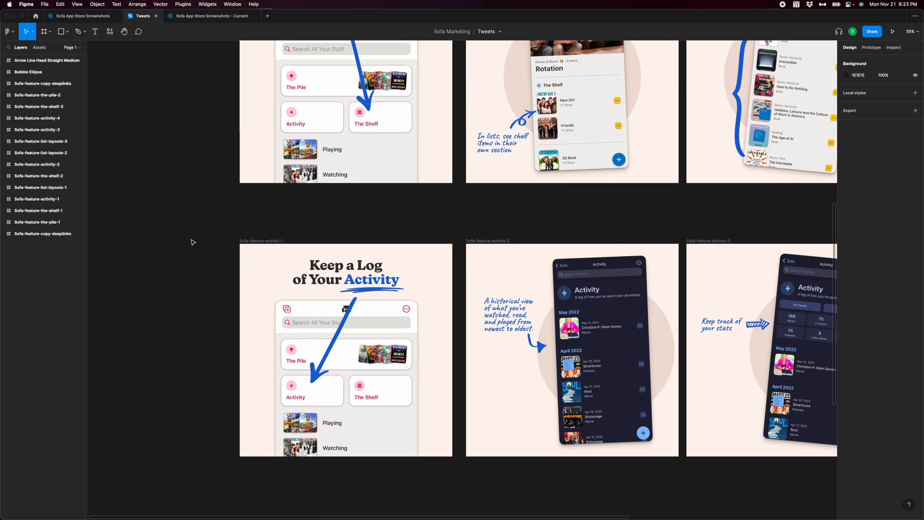
pyautogui.scroll(-3)
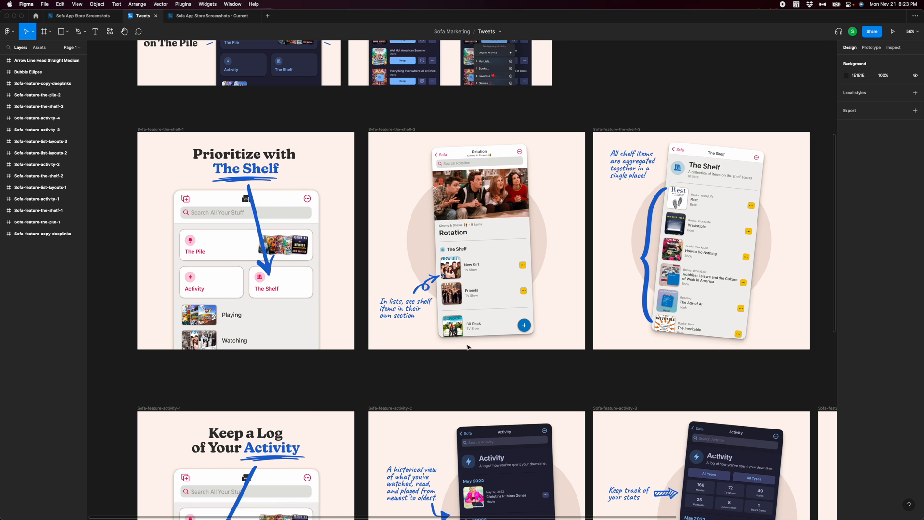
pyautogui.hscroll(3)
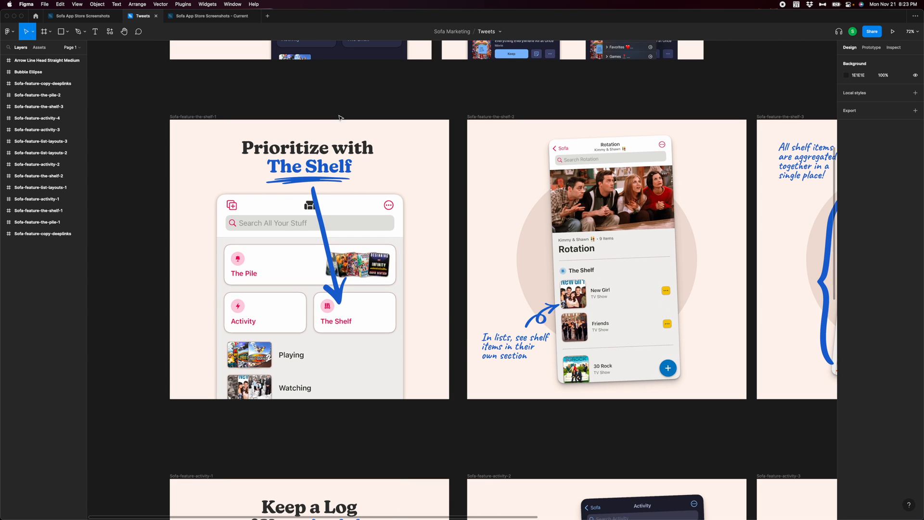
pyautogui.moveTo(346, 109)
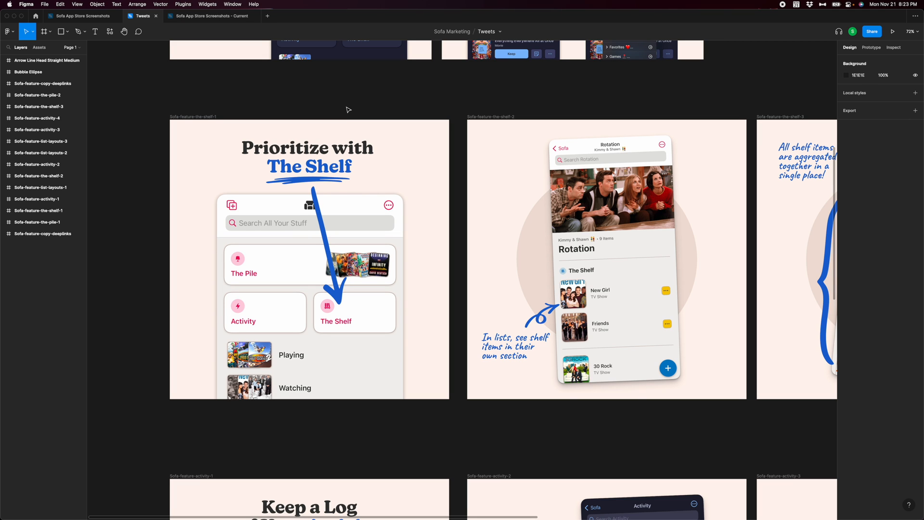
pyautogui.moveTo(361, 111)
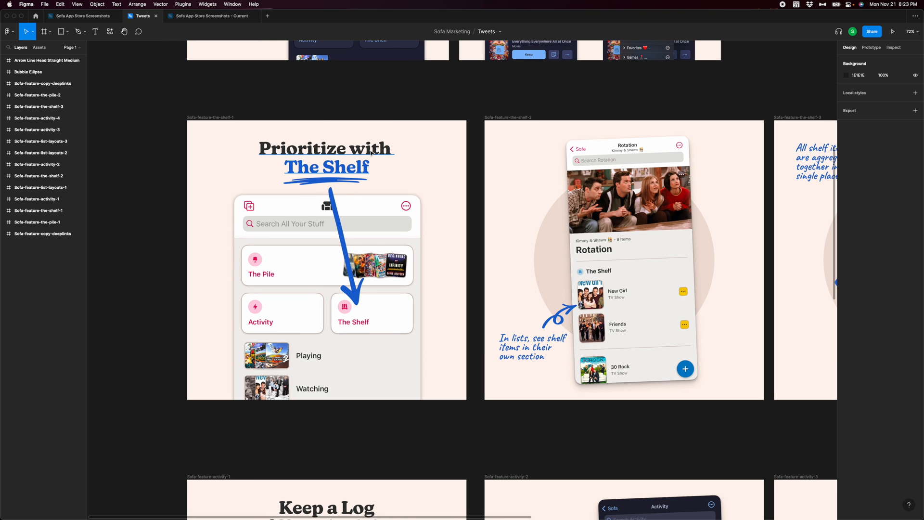
pyautogui.moveTo(711, 279)
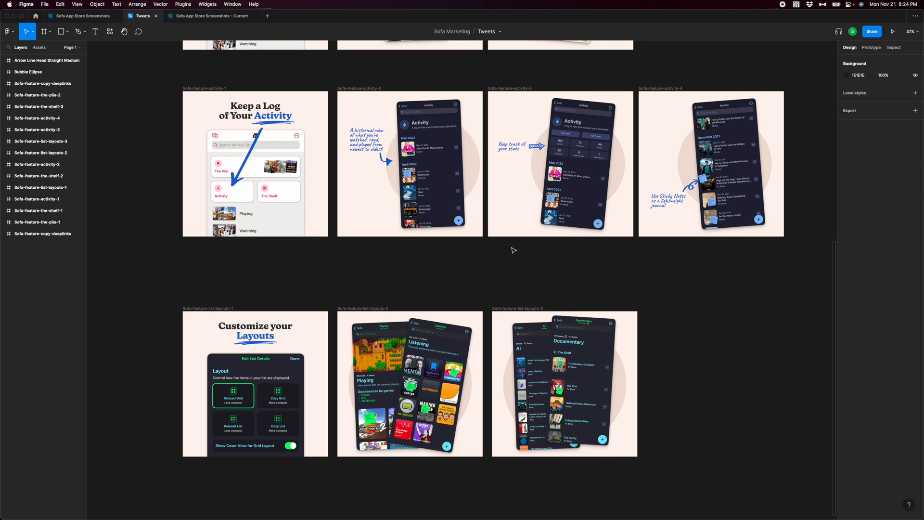
# - Return to the App Store screenshots file and select the Share with Friends & Family phone screen
pyautogui.click(210, 16)
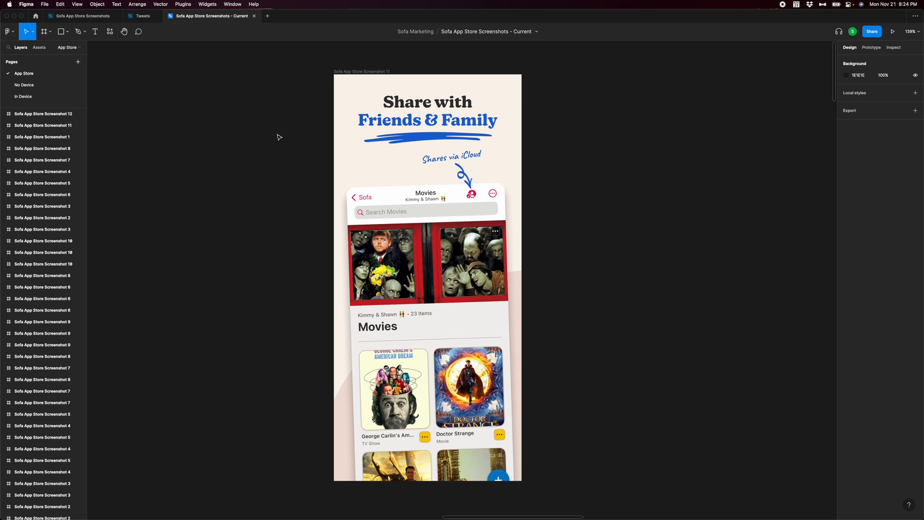
pyautogui.click(487, 272)
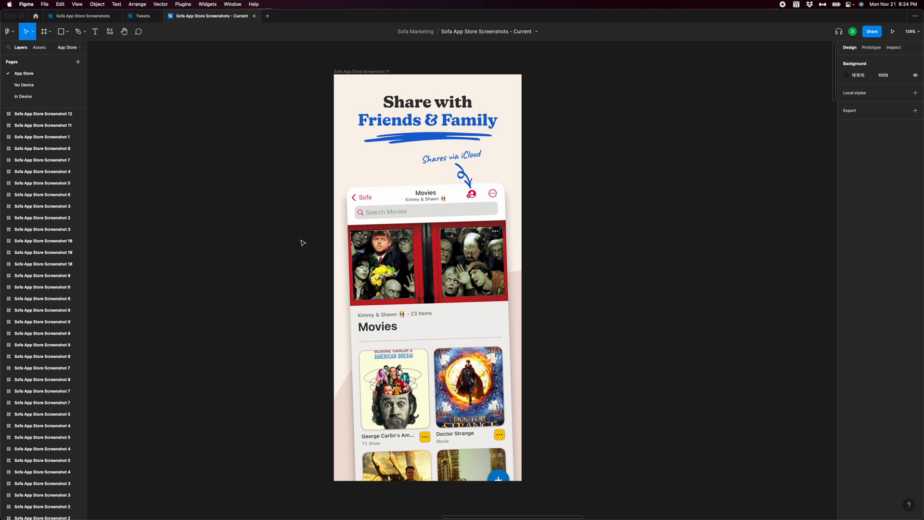
pyautogui.click(405, 264)
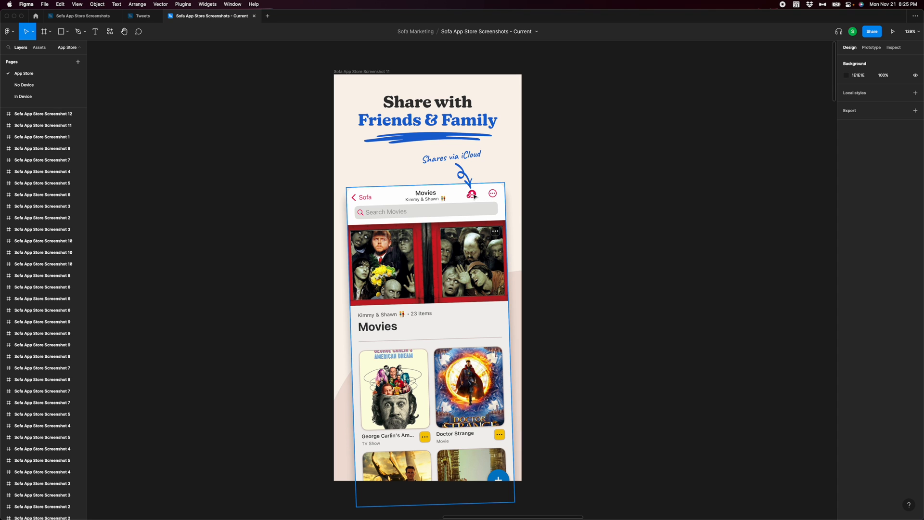
pyautogui.moveTo(474, 195)
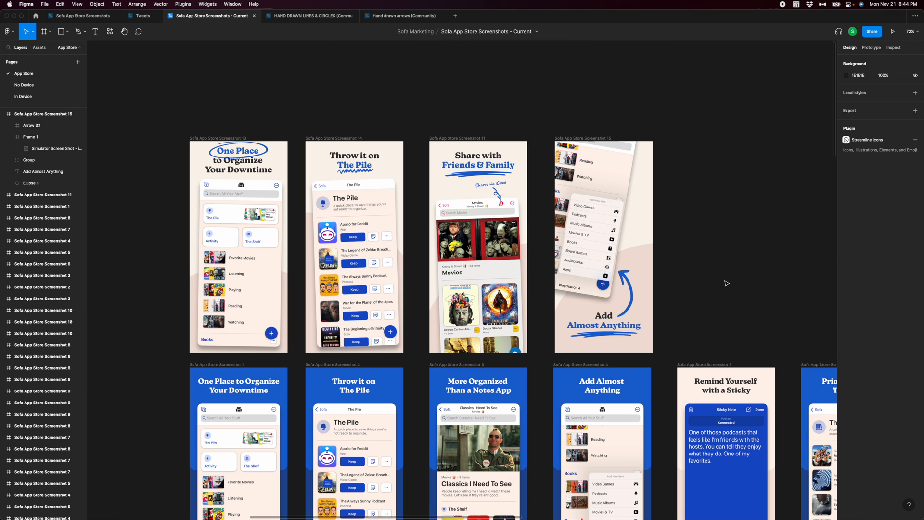
pyautogui.scroll(-3)
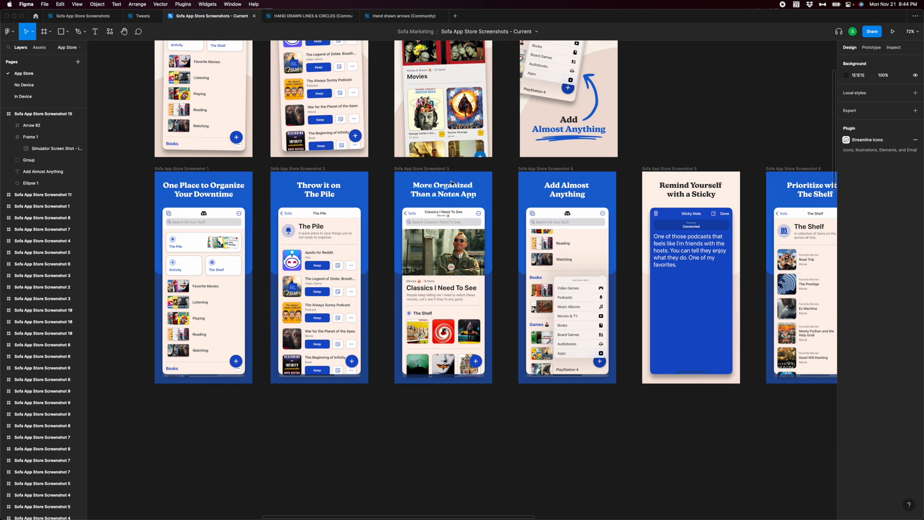
pyautogui.scroll(-3)
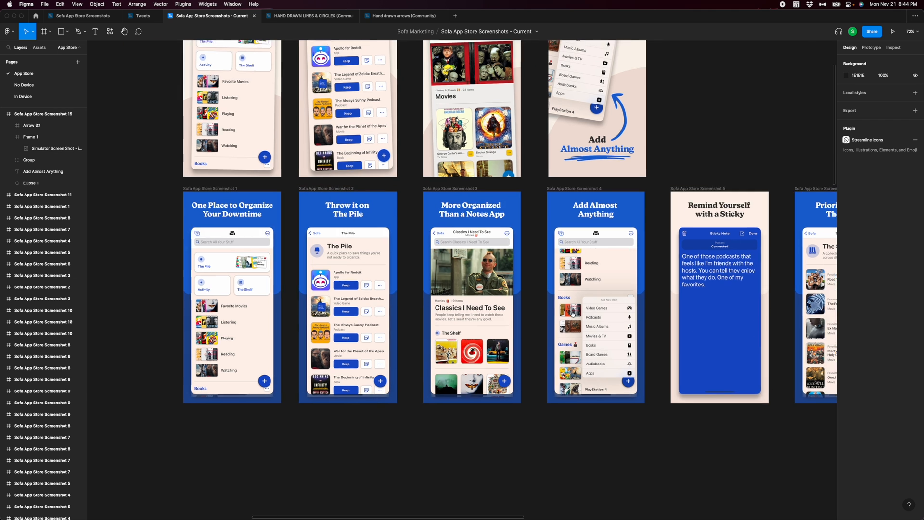
pyautogui.hscroll(3)
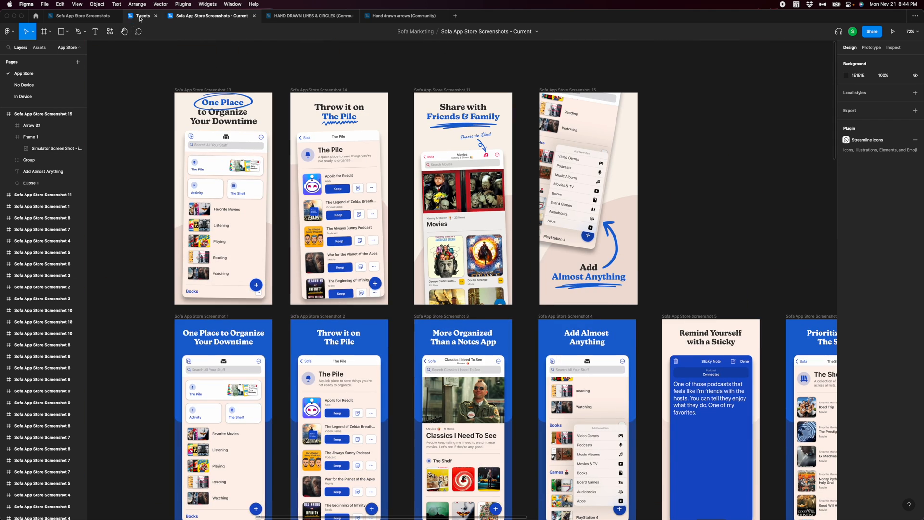
pyautogui.click(142, 15)
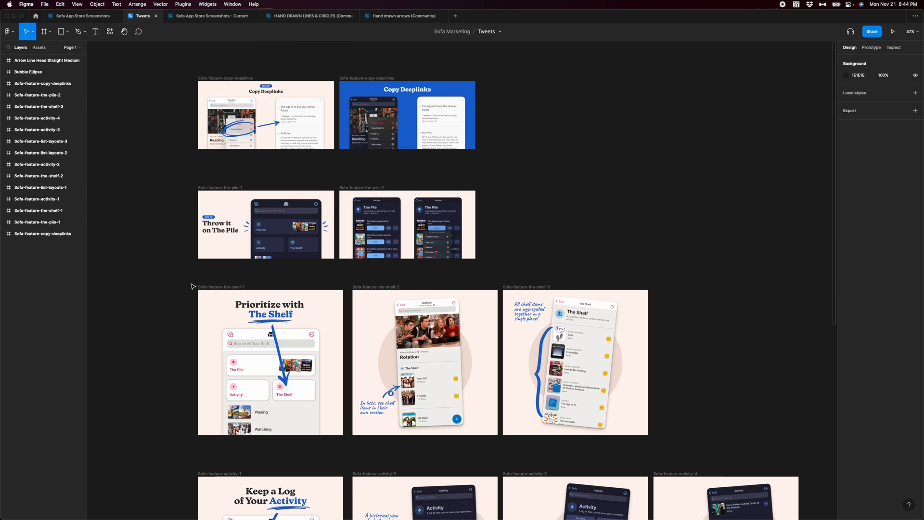
pyautogui.scroll(-3)
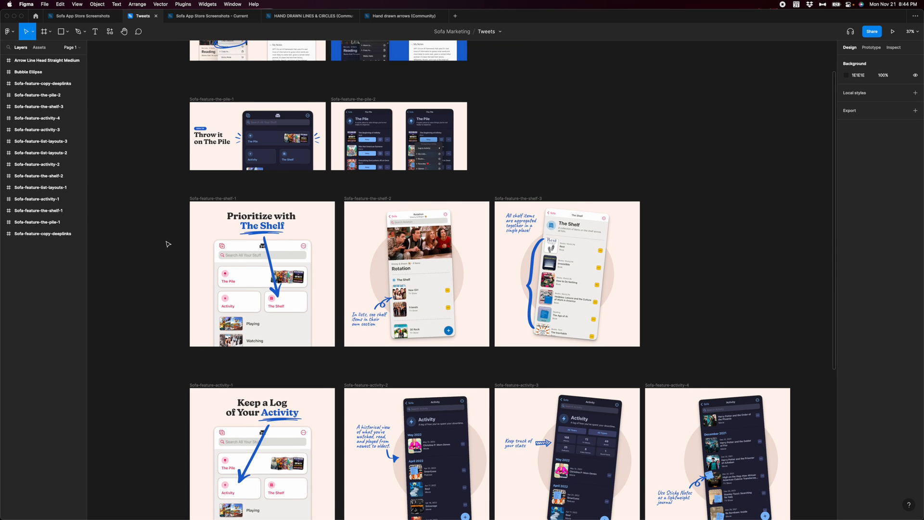
pyautogui.scroll(-3)
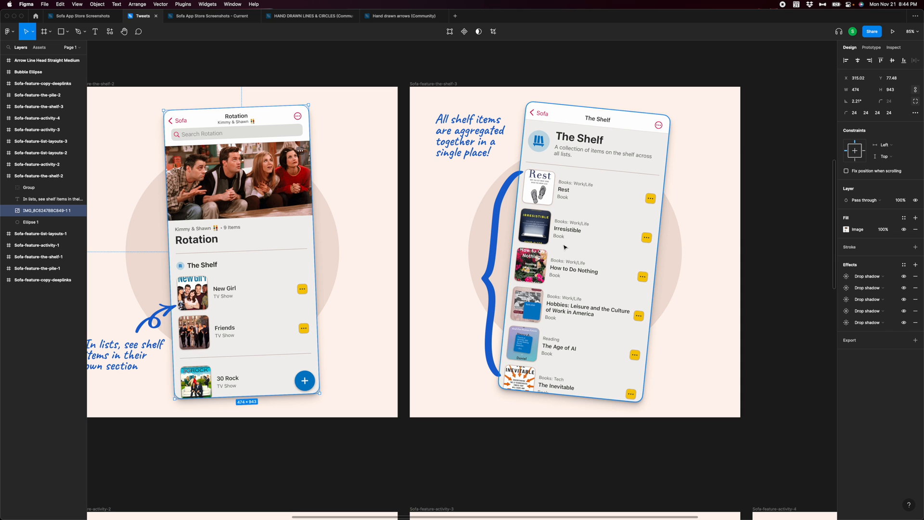
pyautogui.moveTo(615, 306)
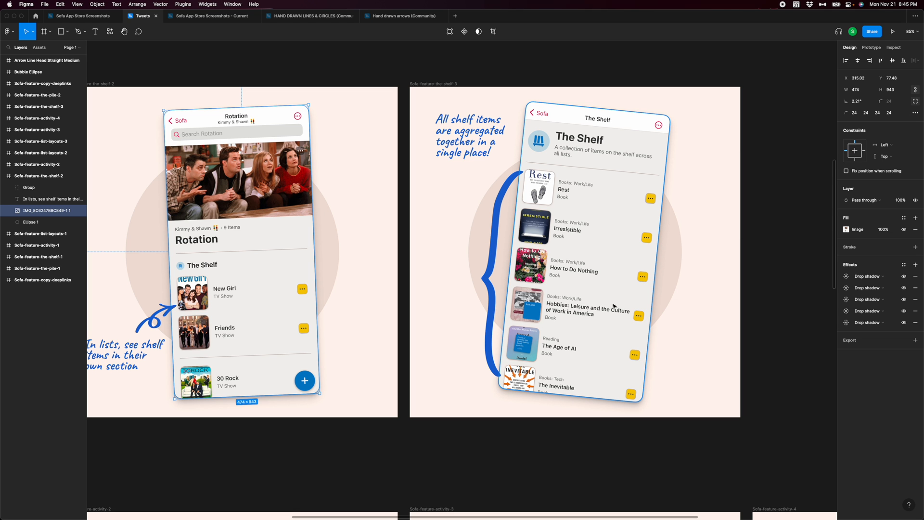
pyautogui.click(209, 16)
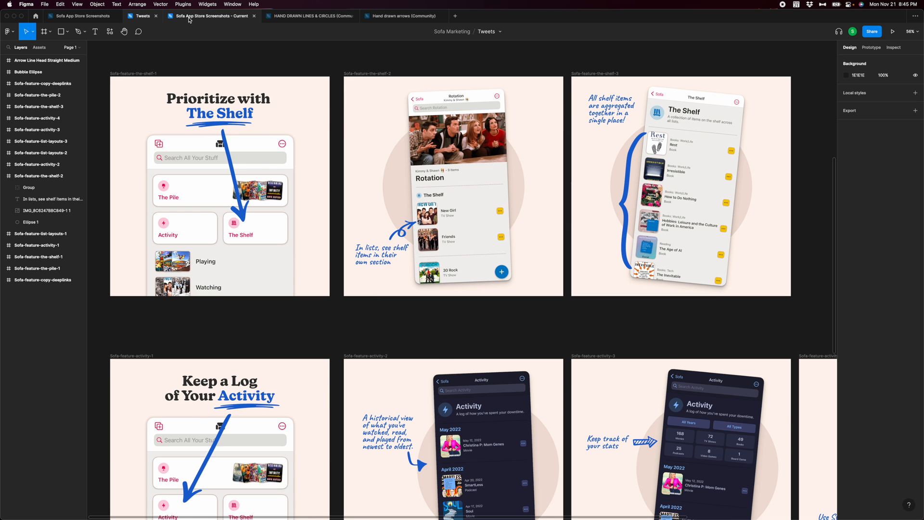
# - Switch back to the Sofa App Store Screenshots - Current file
pyautogui.click(210, 16)
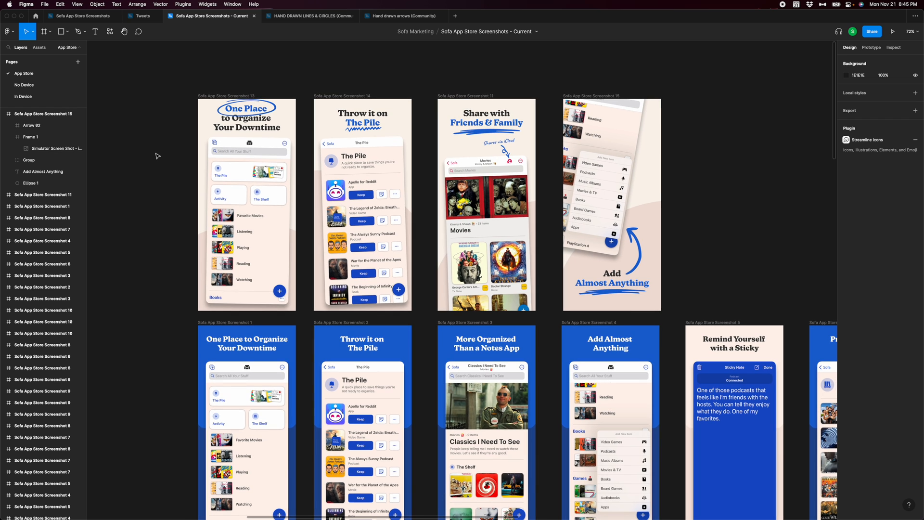
pyautogui.moveTo(151, 161)
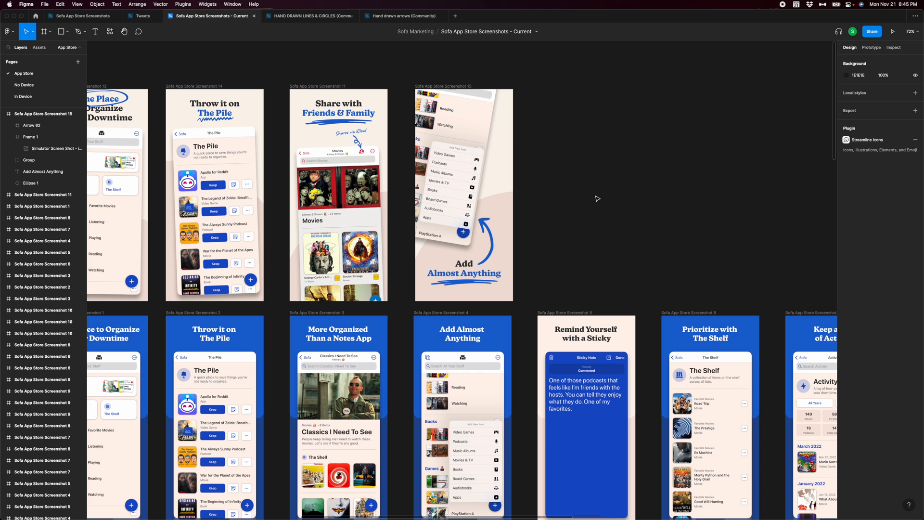
pyautogui.moveTo(596, 199)
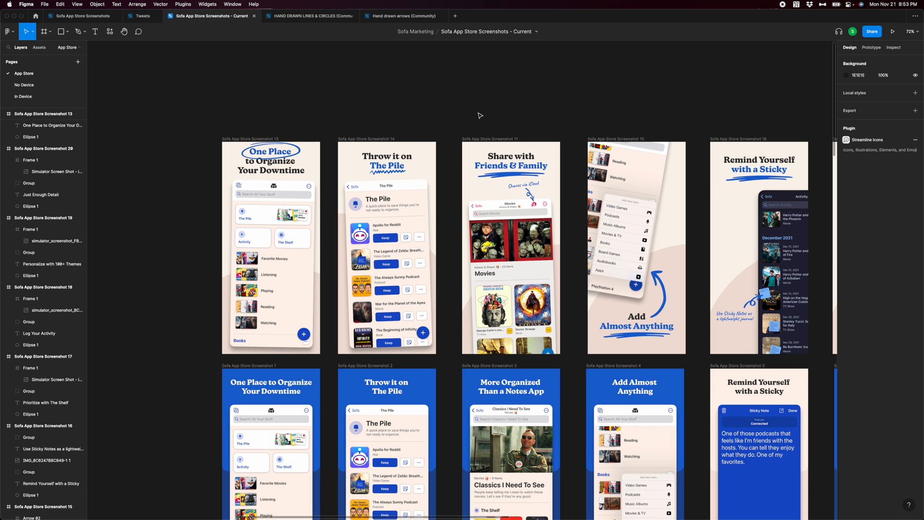
pyautogui.scroll(-3)
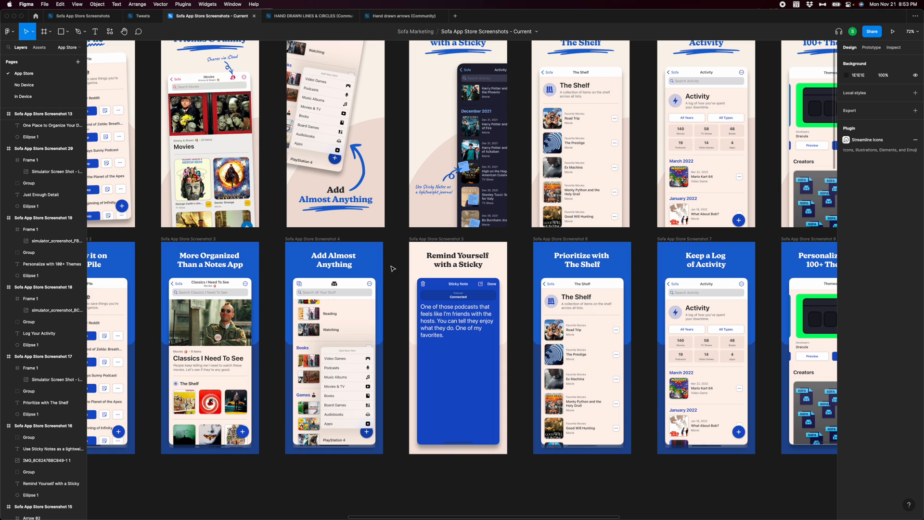
pyautogui.moveTo(505, 276)
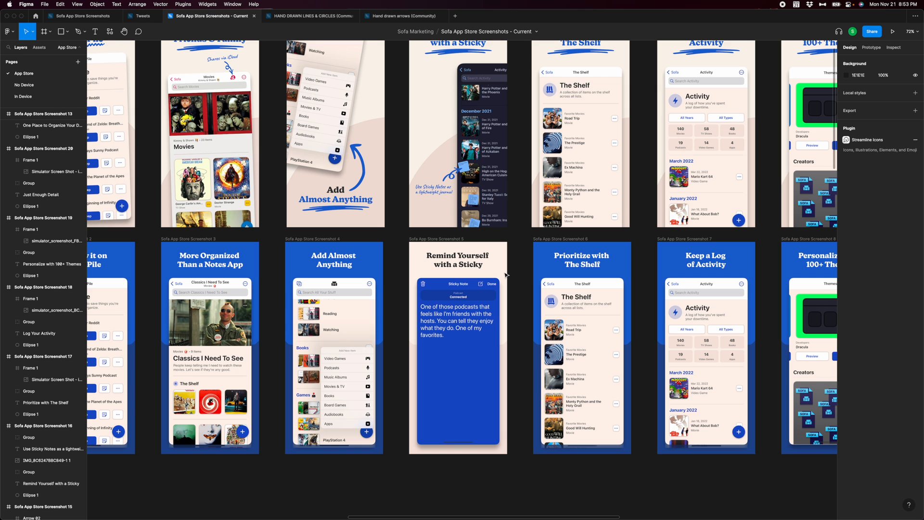
pyautogui.moveTo(522, 252)
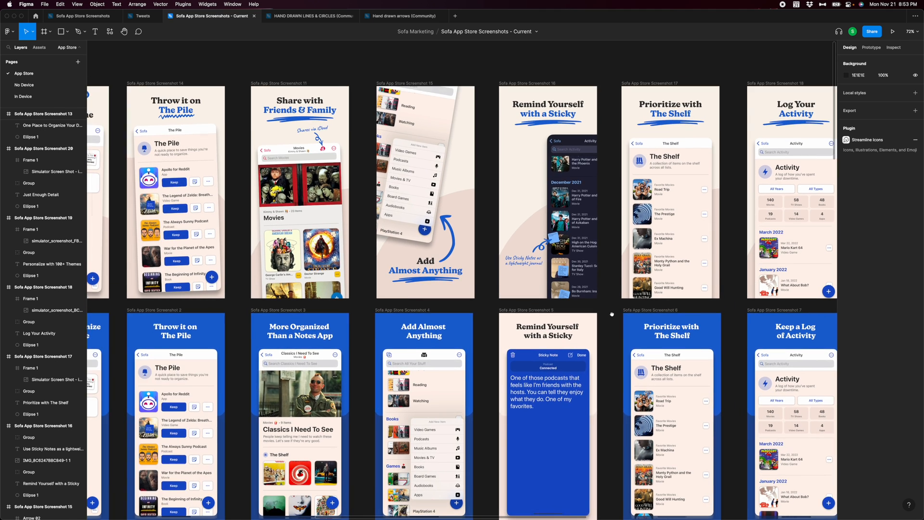
pyautogui.hscroll(3)
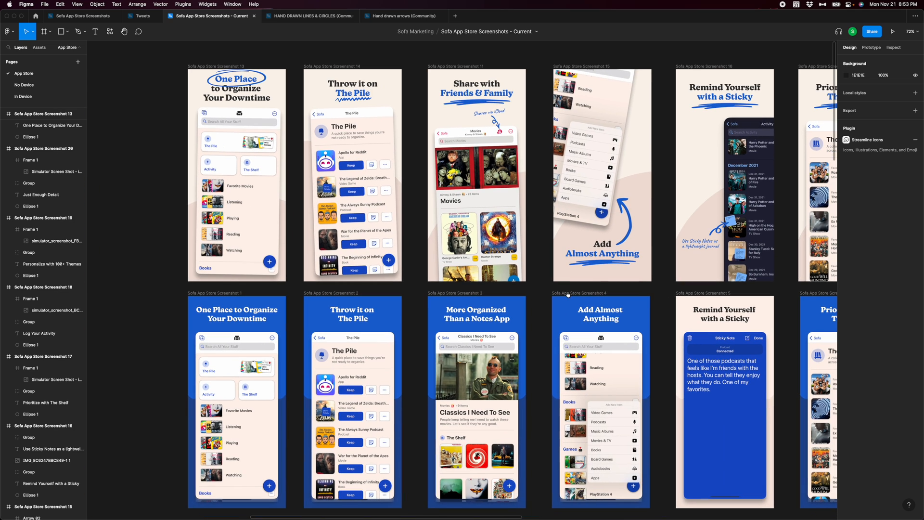
pyautogui.moveTo(550, 288)
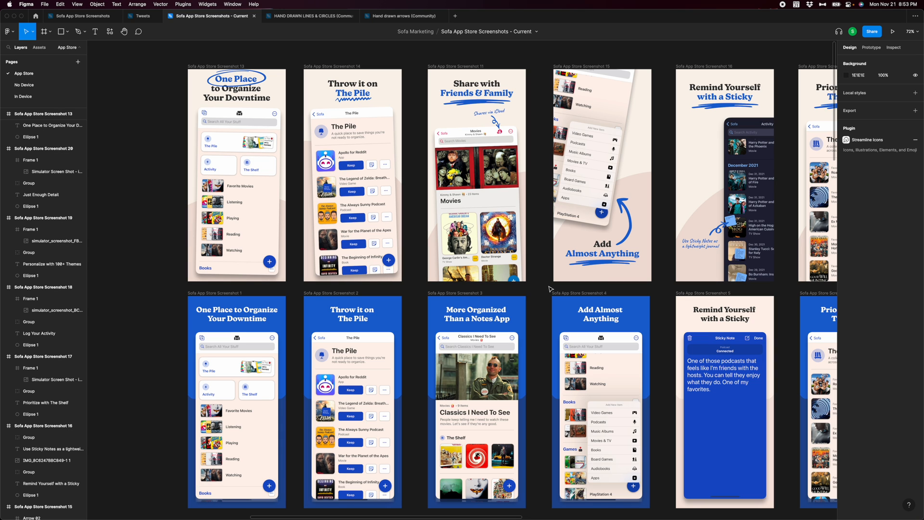
pyautogui.moveTo(551, 286)
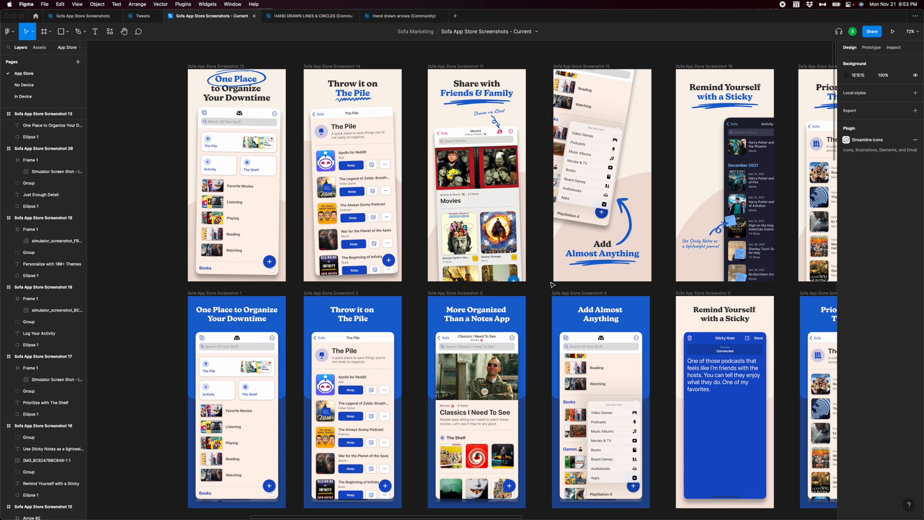
pyautogui.moveTo(550, 282)
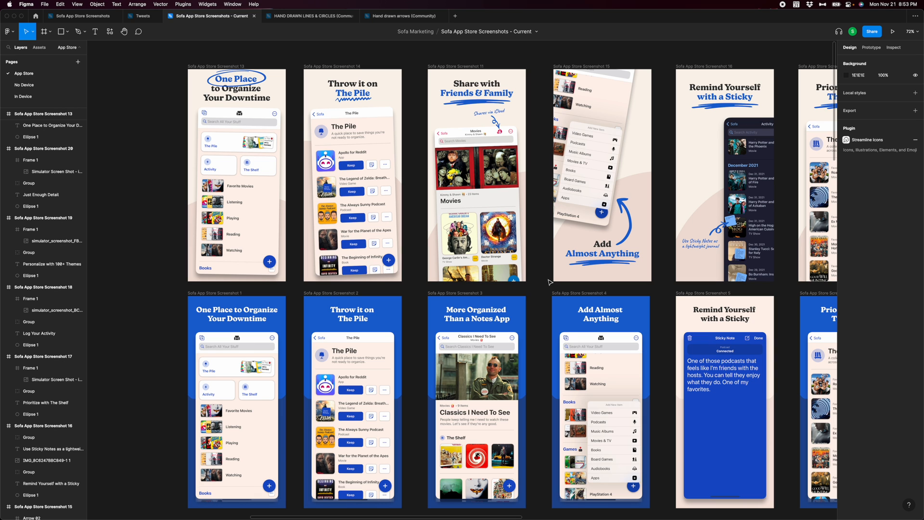
pyautogui.moveTo(537, 271)
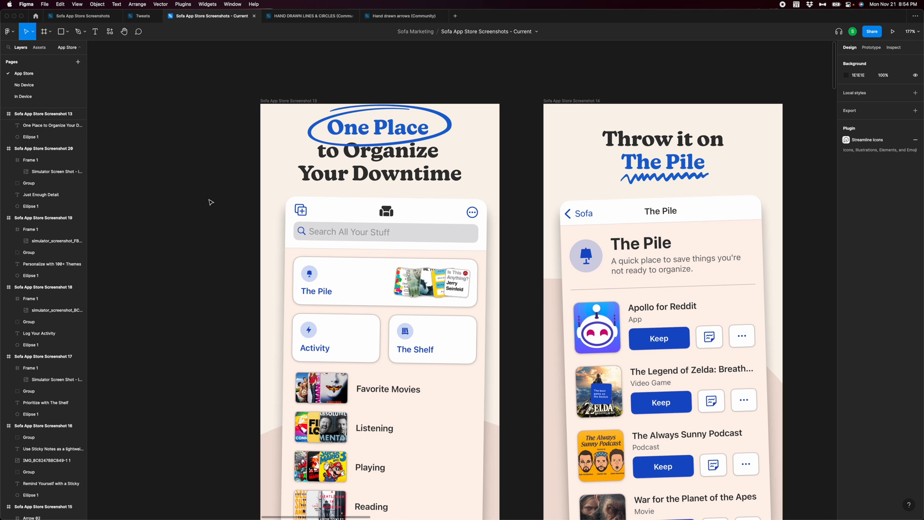
# - Select Frame 1 in Screenshot 13 to tilt the One Place phone screen
pyautogui.click(379, 125)
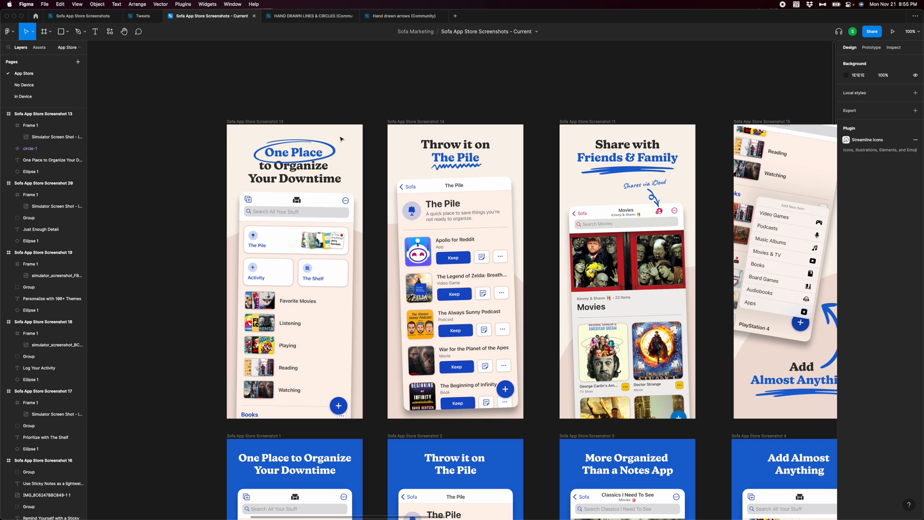
pyautogui.moveTo(102, 201)
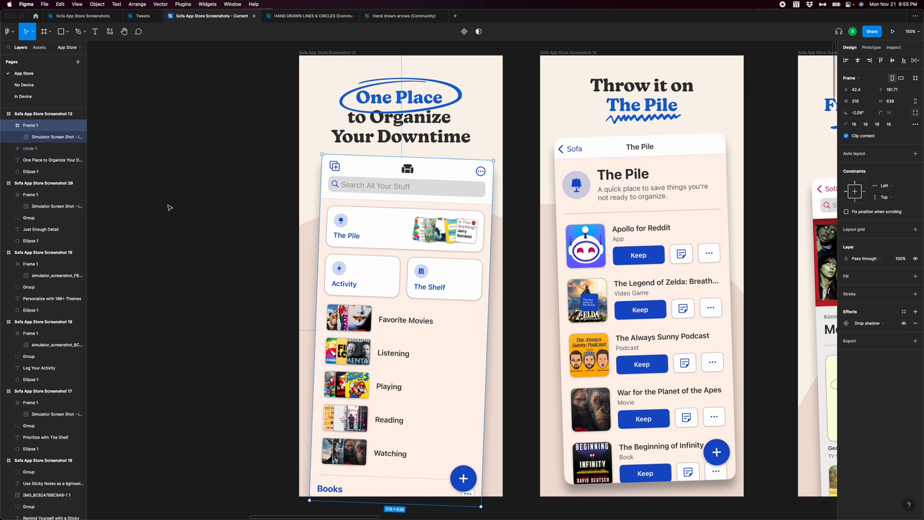
pyautogui.moveTo(421, 256)
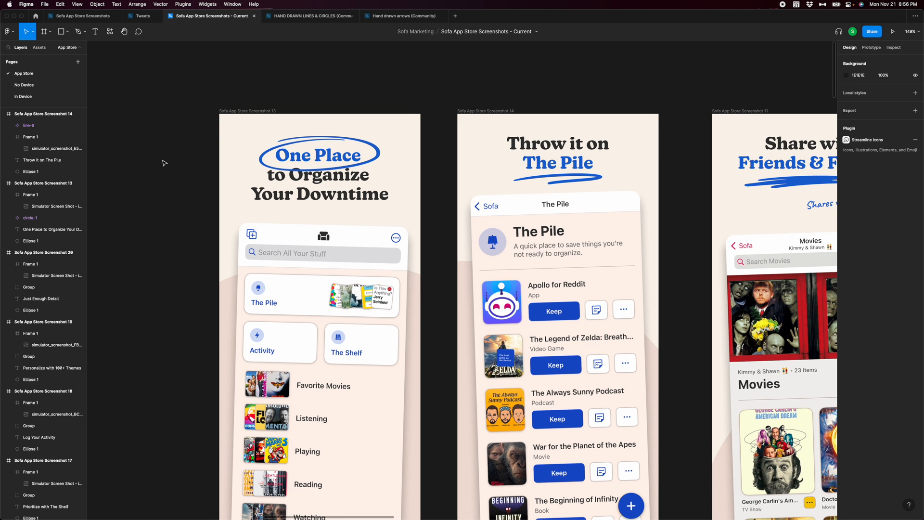
# - Select the hand-drawn line component for the Friends & Family headline underline
pyautogui.click(30, 217)
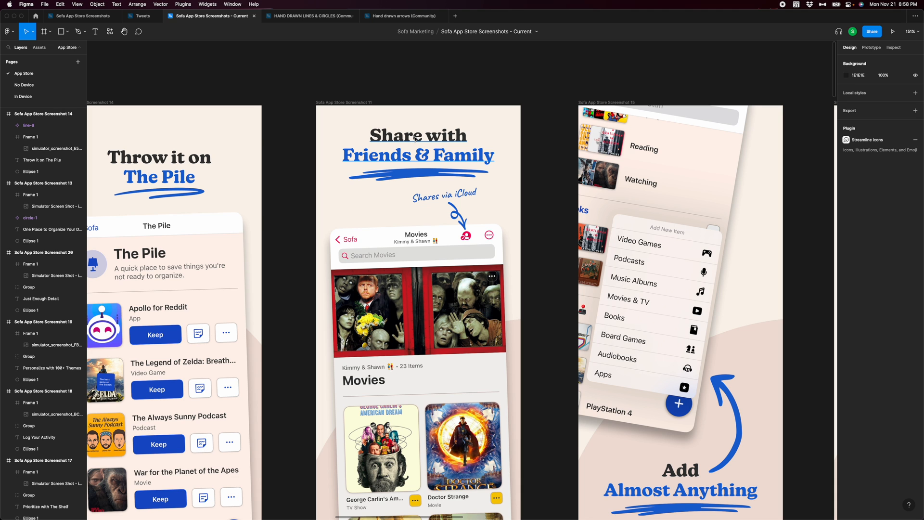
pyautogui.moveTo(387, 125)
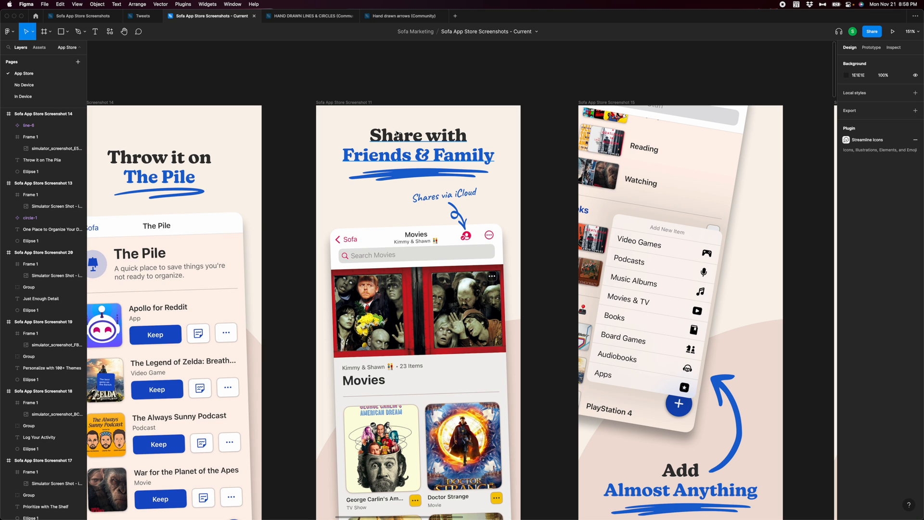
pyautogui.moveTo(390, 129)
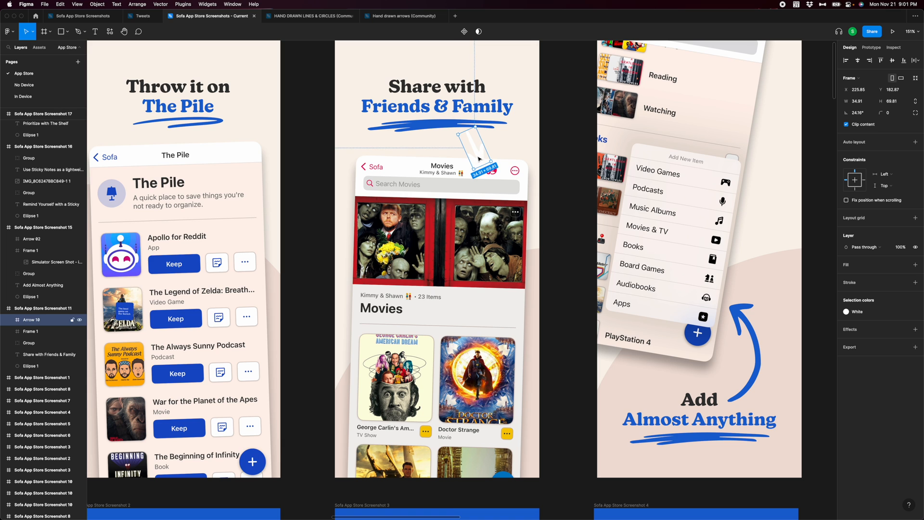
pyautogui.moveTo(475, 144); pyautogui.dragTo(486, 153)
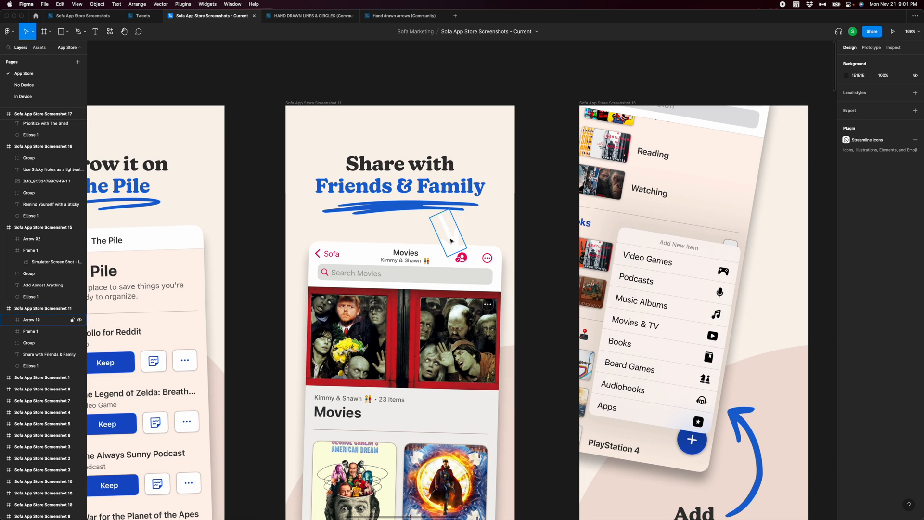
pyautogui.scroll(-3)
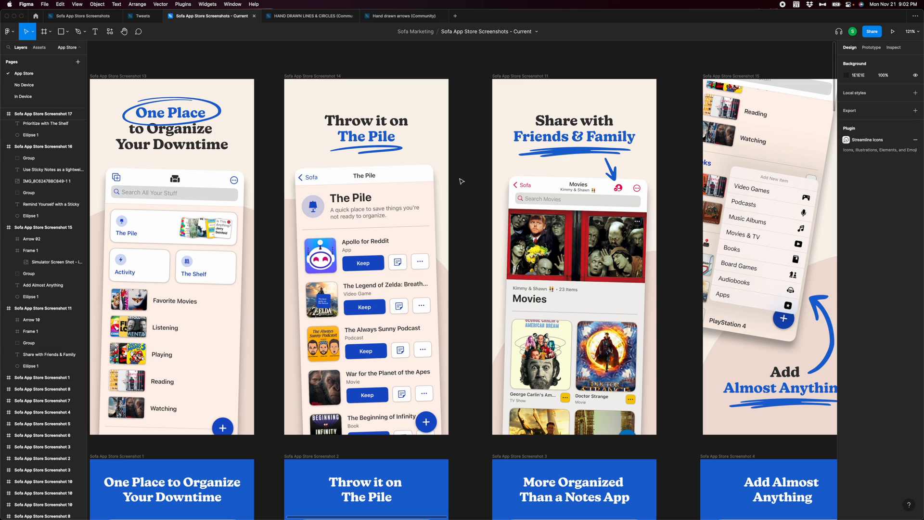
pyautogui.hscroll(3)
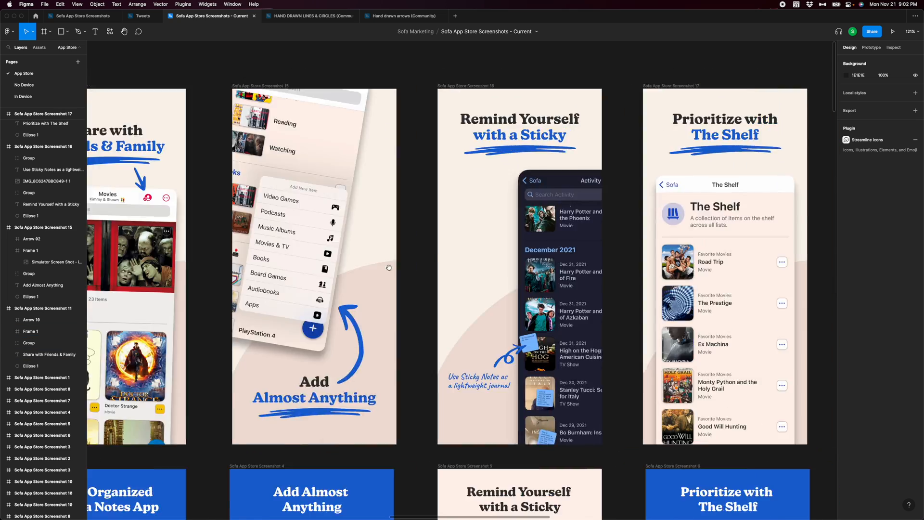
pyautogui.hscroll(3)
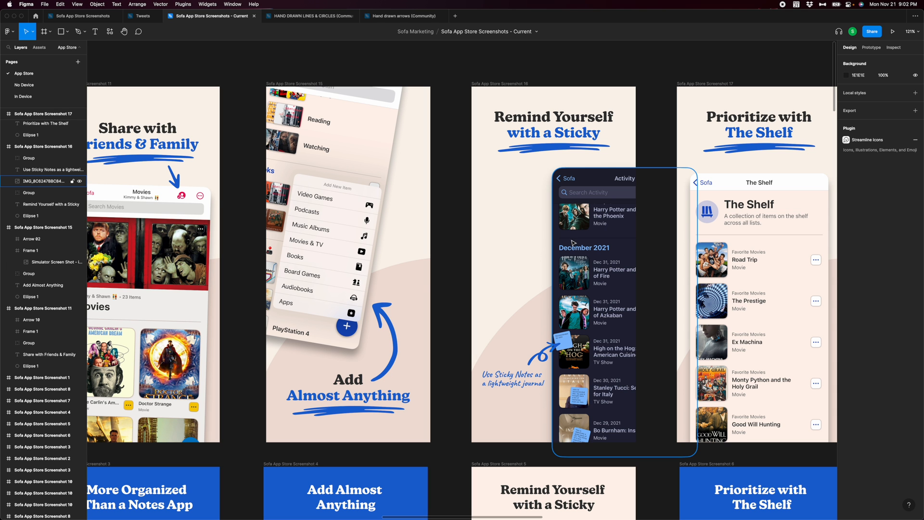
pyautogui.hscroll(-3)
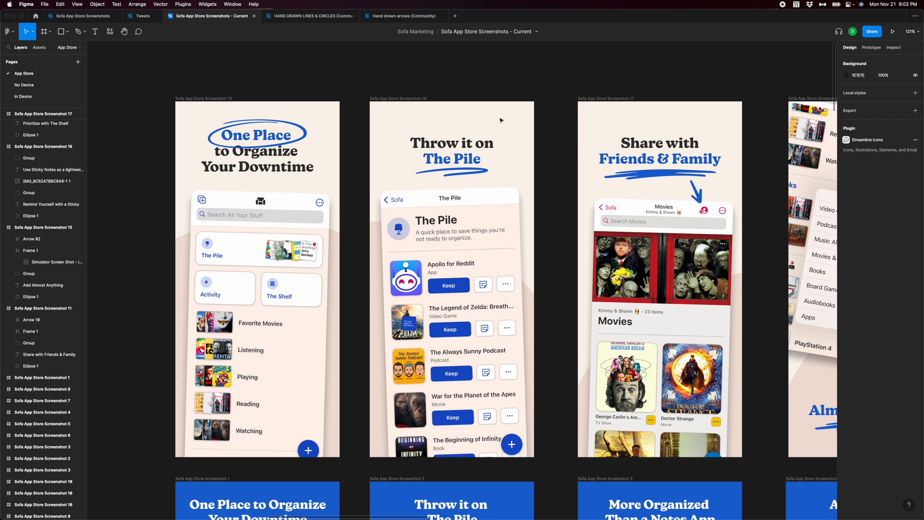
pyautogui.hscroll(3)
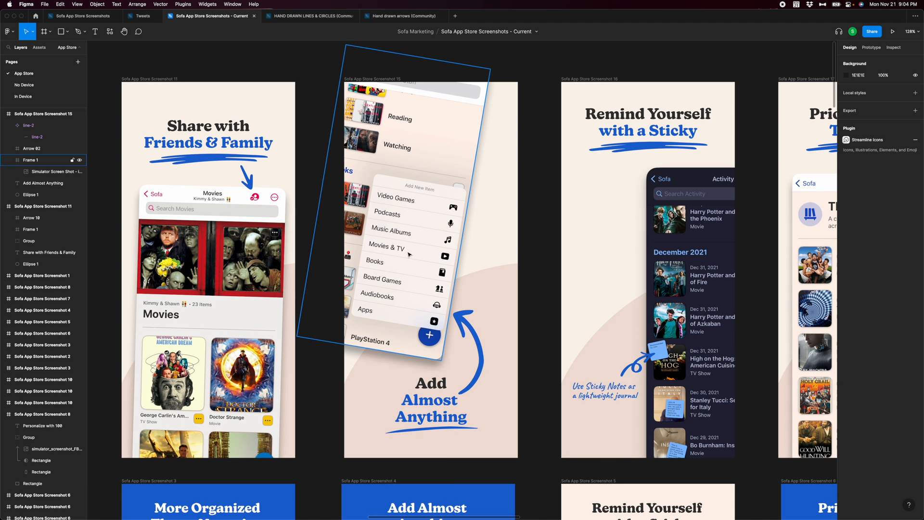
pyautogui.click(530, 279)
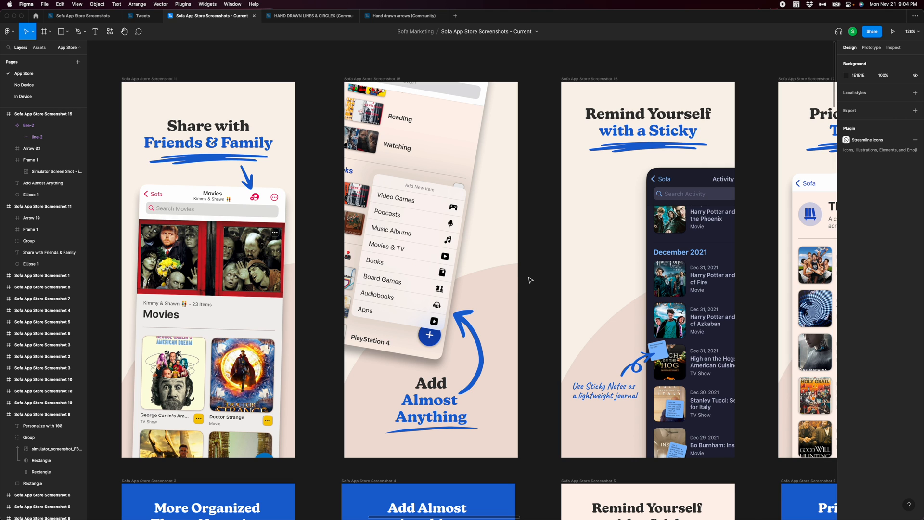
pyautogui.click(413, 206)
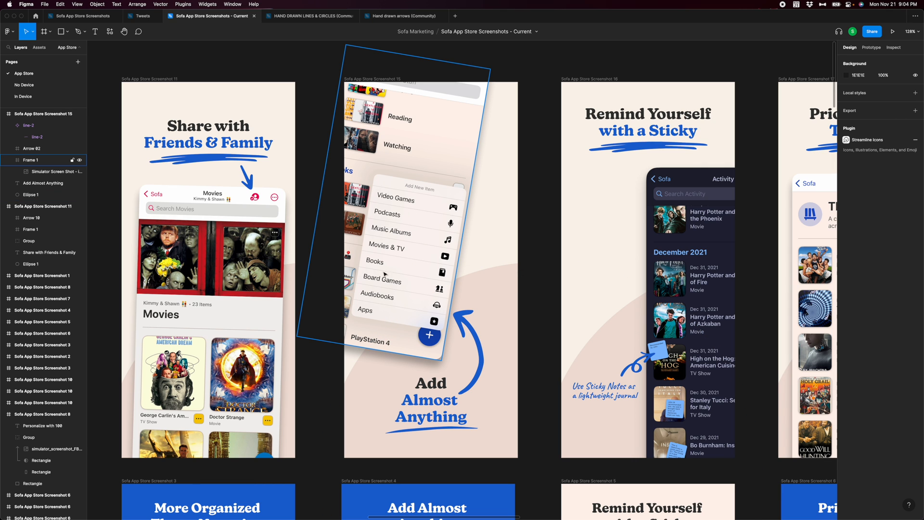
pyautogui.moveTo(413, 202)
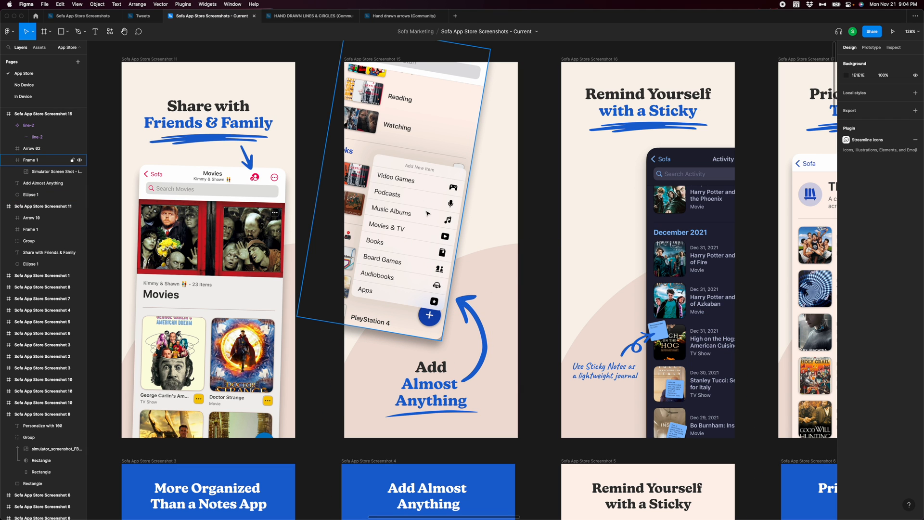
pyautogui.moveTo(429, 254)
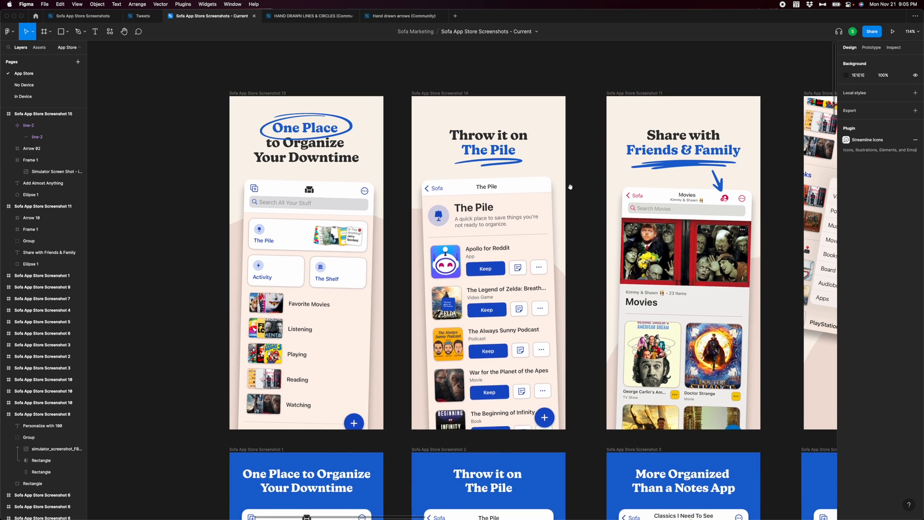
pyautogui.click(488, 161)
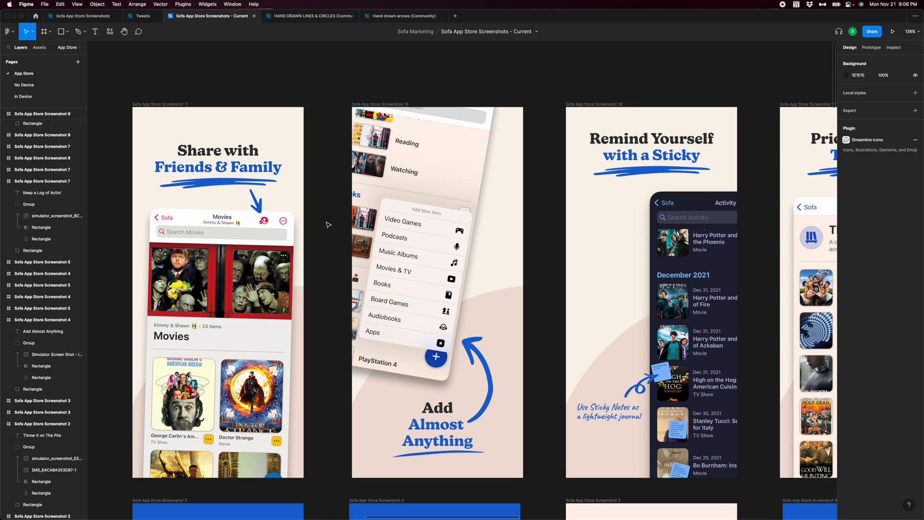
pyautogui.moveTo(328, 198)
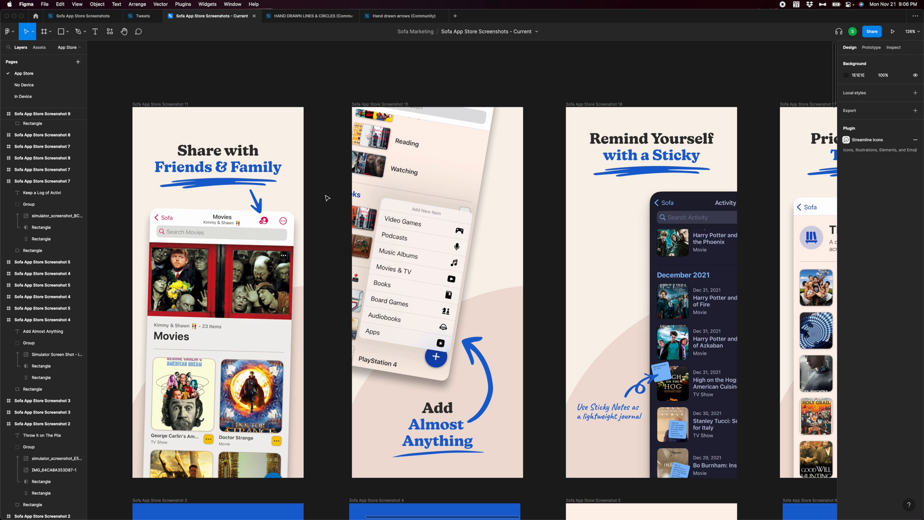
pyautogui.scroll(-3)
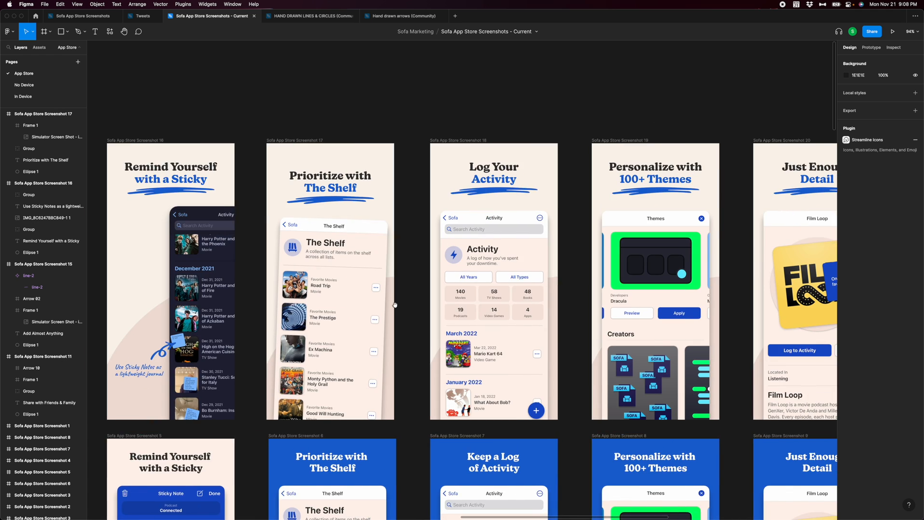
# - Scroll right along the row to the Just Enough Detail and Made by a Real Person screens
pyautogui.hscroll(3)
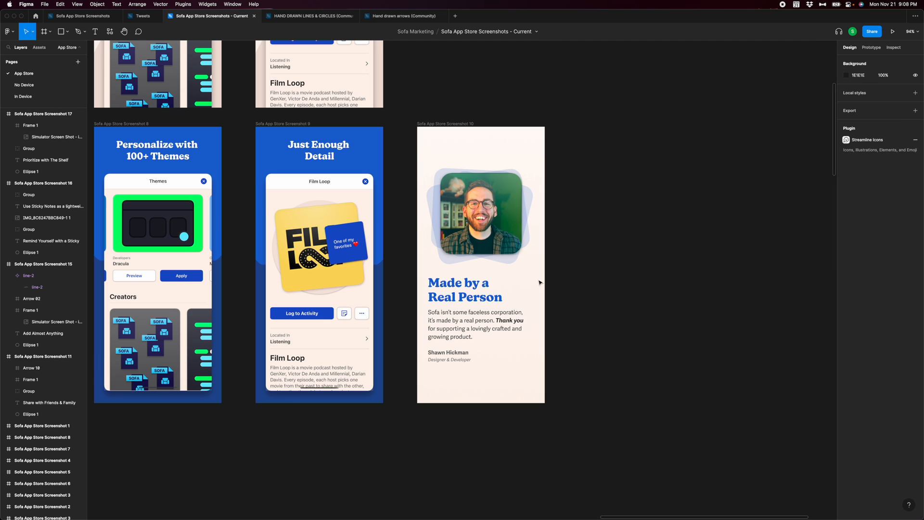
pyautogui.moveTo(609, 191)
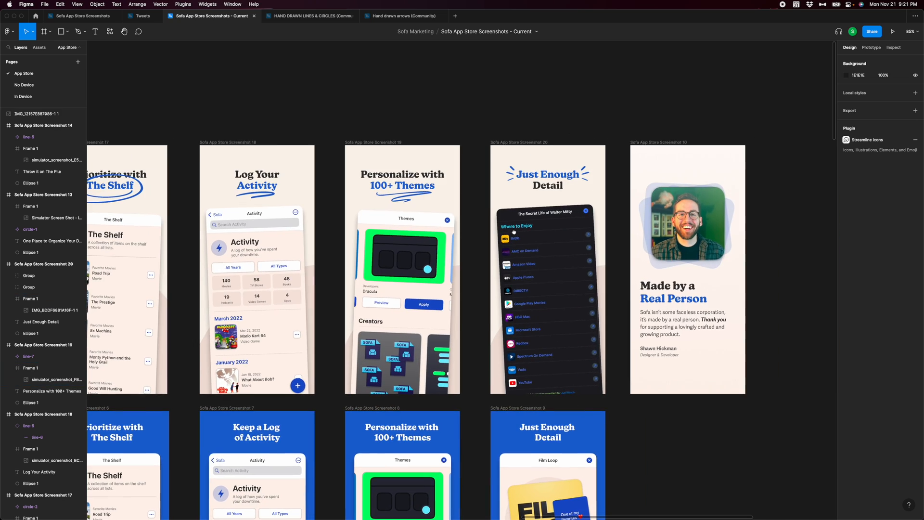
pyautogui.hscroll(3)
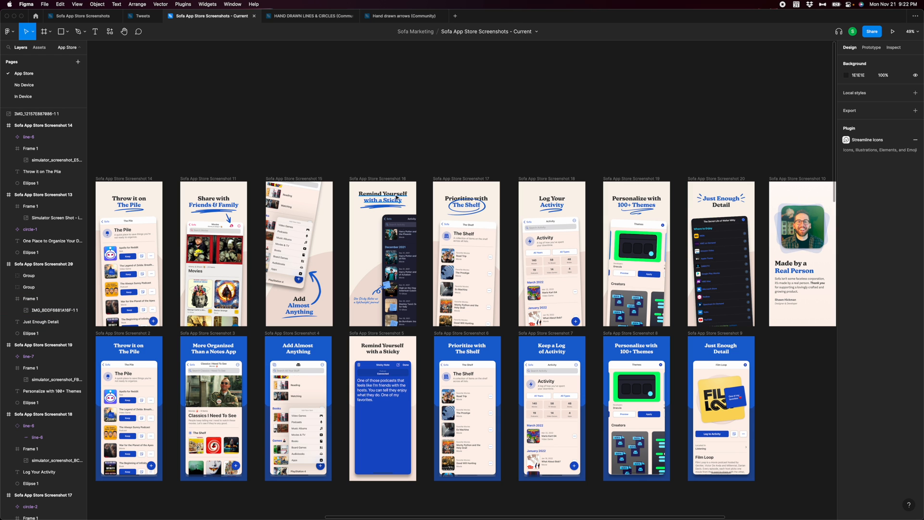
pyautogui.moveTo(400, 152)
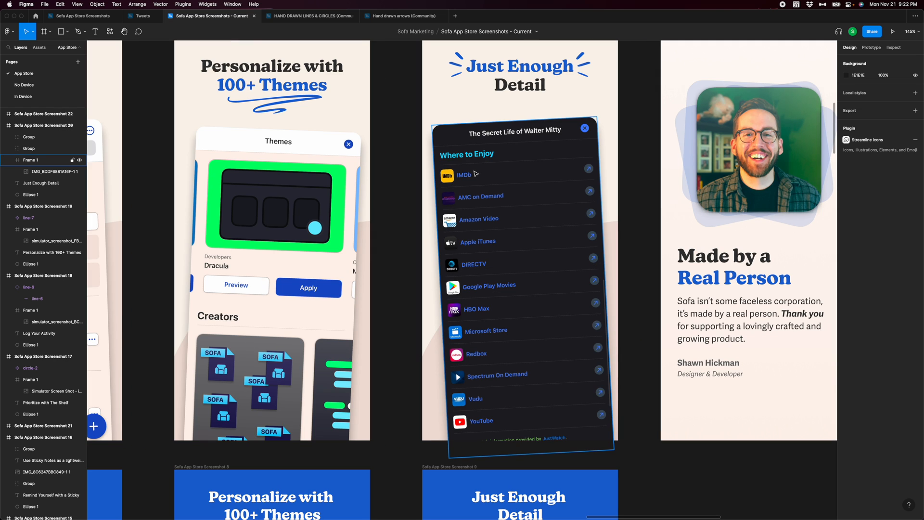
pyautogui.moveTo(491, 359)
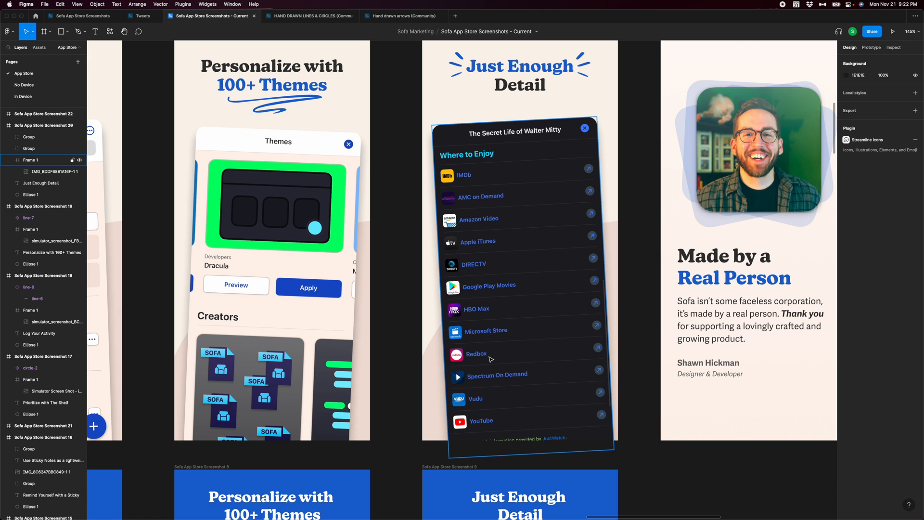
pyautogui.moveTo(555, 439)
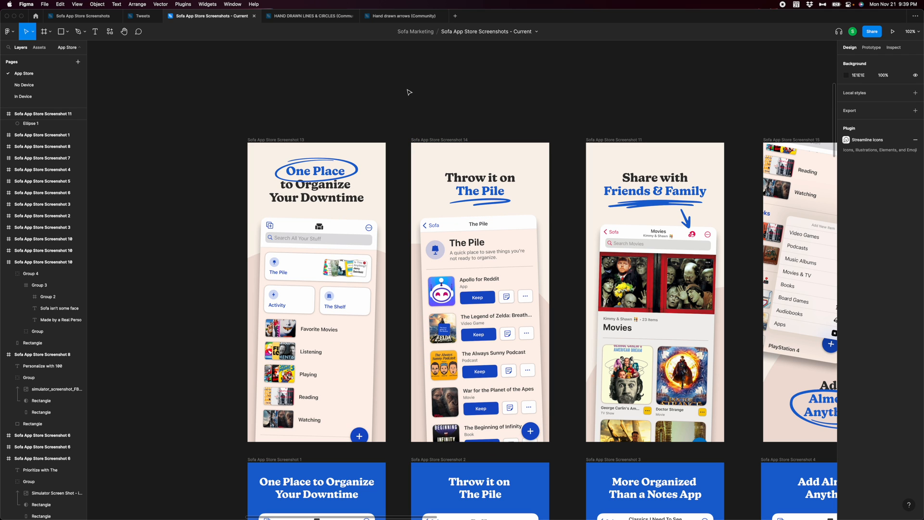
pyautogui.moveTo(450, 105)
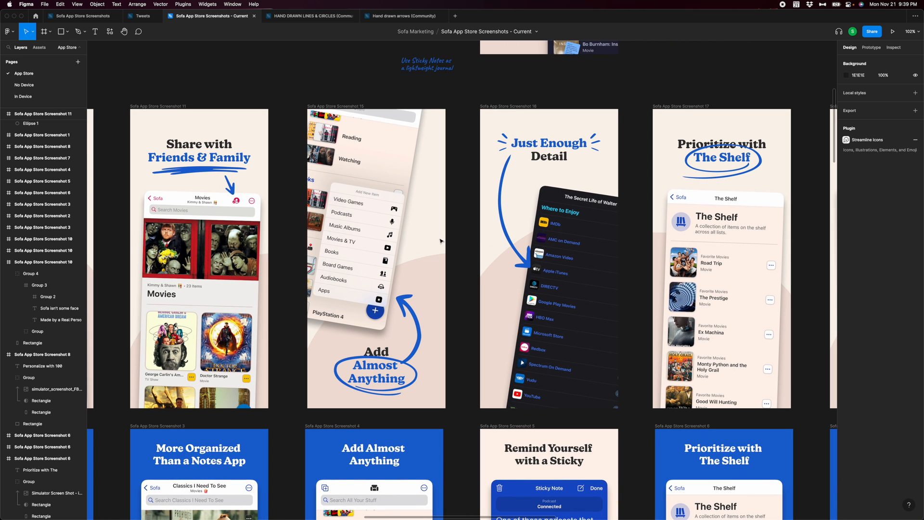
# - Scroll right to the Remind Yourself with a Sticky and Film Loop frames
pyautogui.hscroll(3)
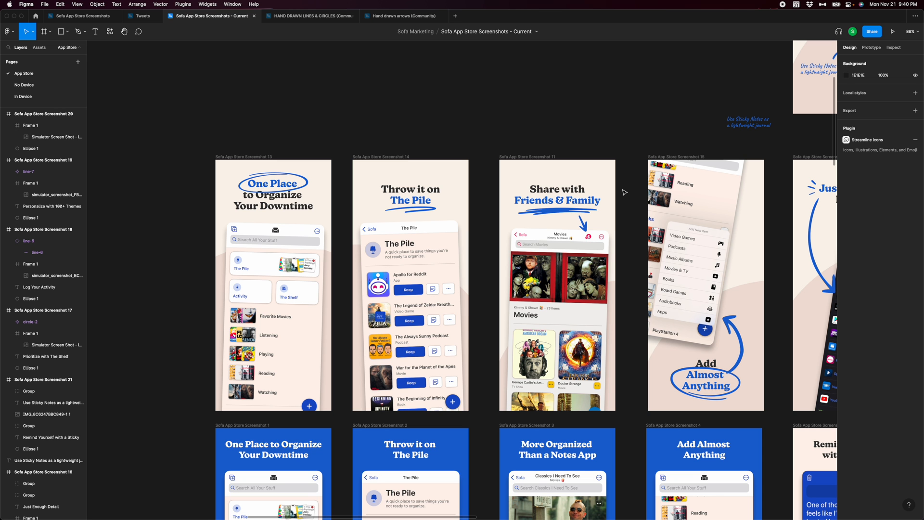
pyautogui.hscroll(3)
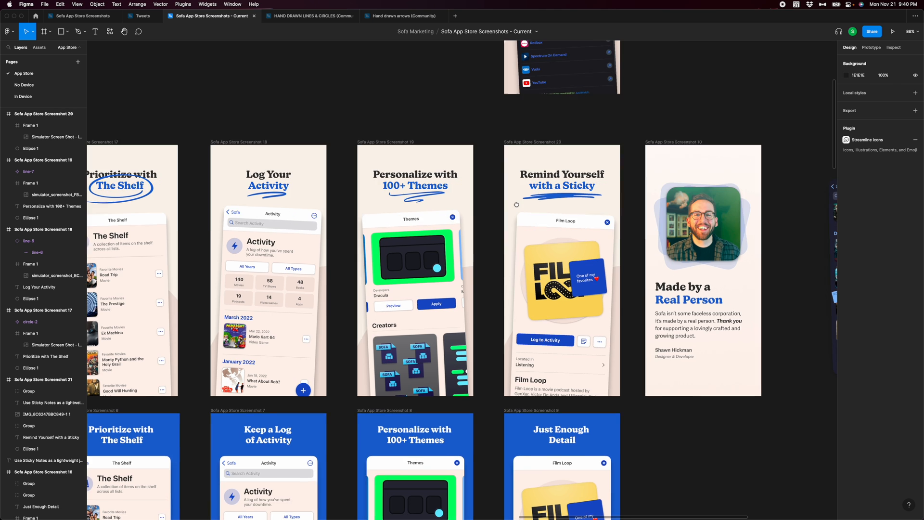
pyautogui.scroll(-3)
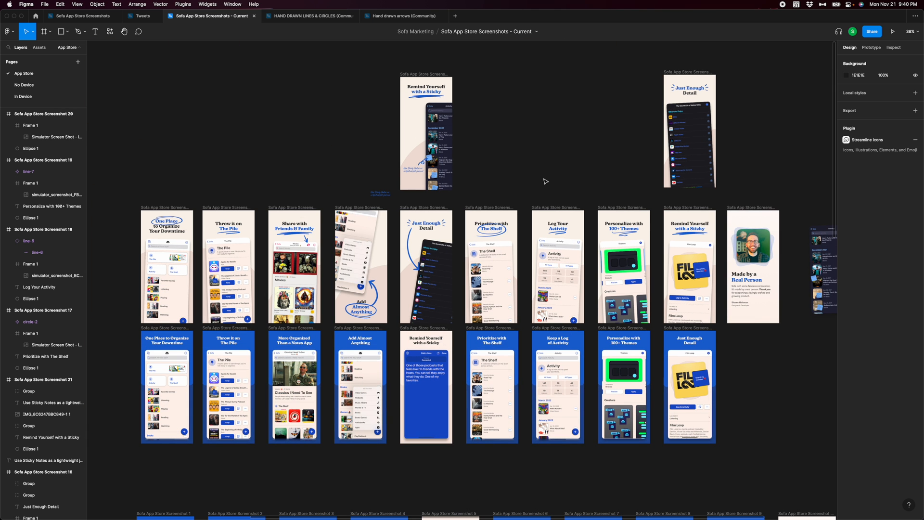
pyautogui.scroll(-3)
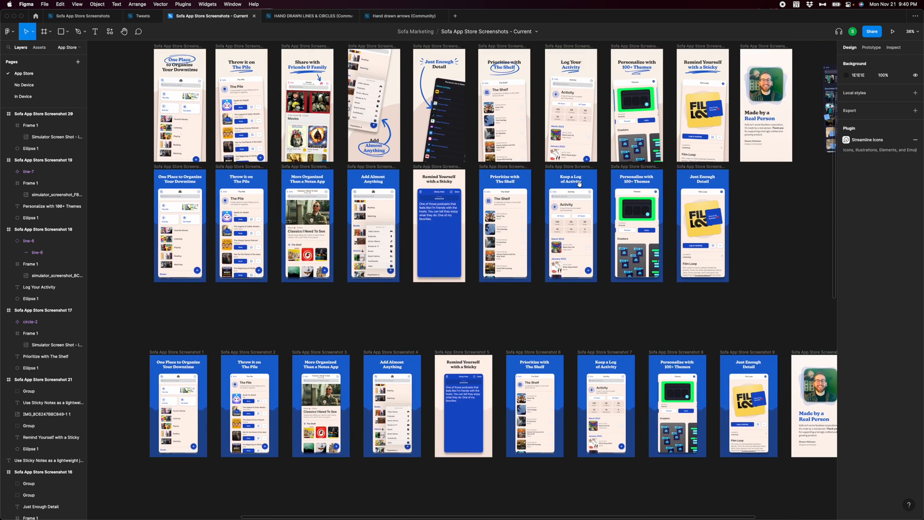
pyautogui.scroll(-3)
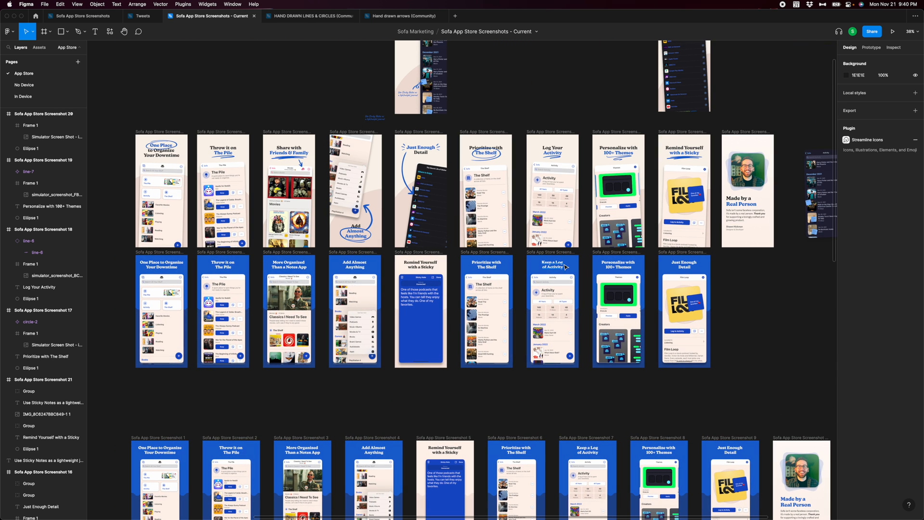